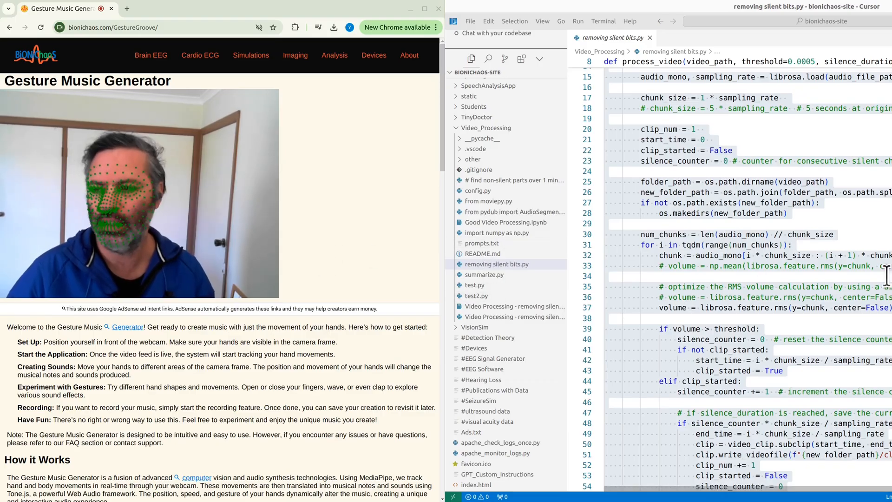
mouse_move(366, 241)
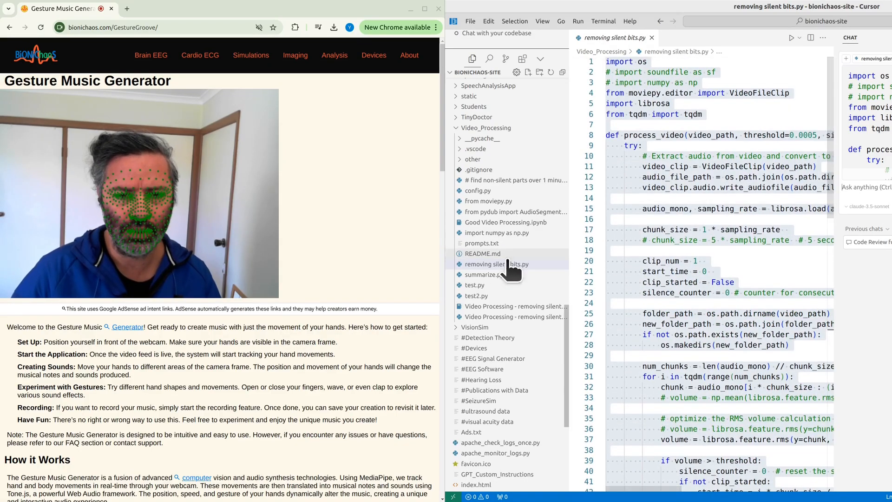
Open a new bash terminal panel below the script from the Terminal menu.
click(496, 263)
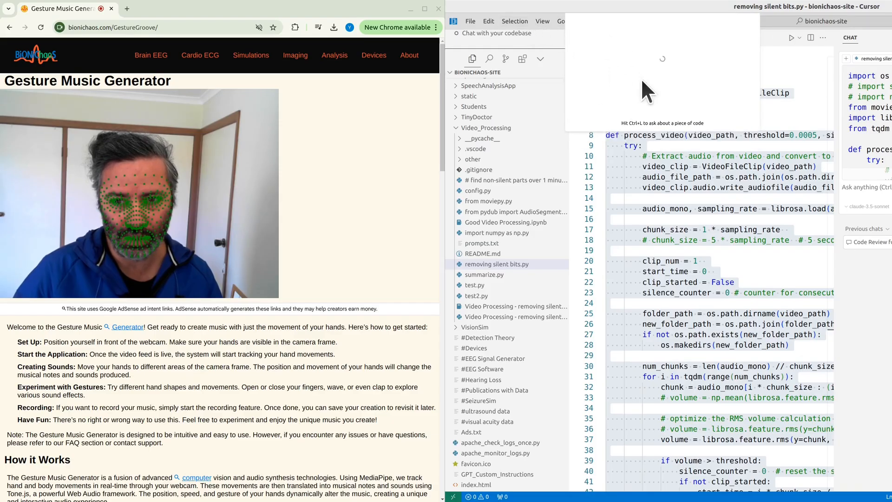
mouse_move(674, 97)
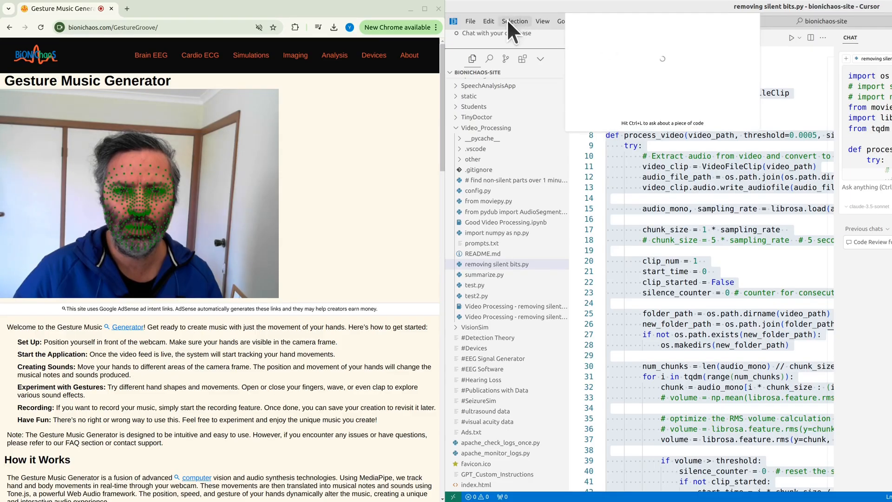
mouse_move(621, 54)
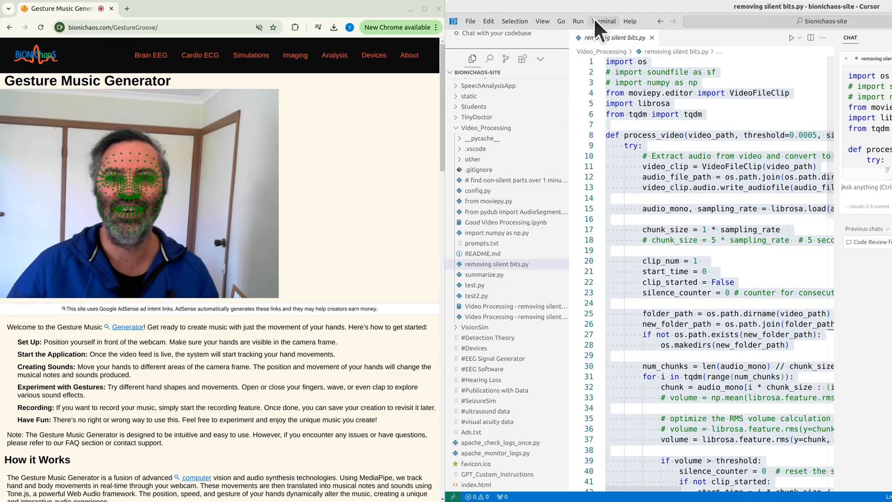
click(603, 21)
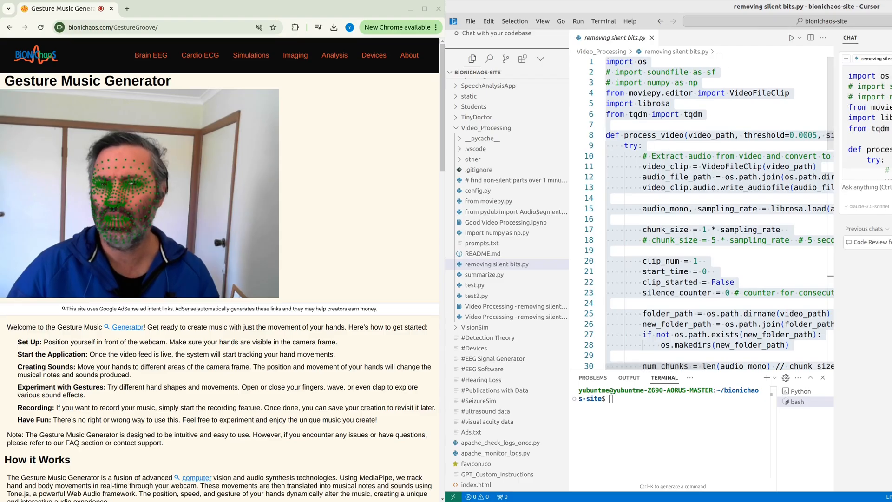
click(542, 21)
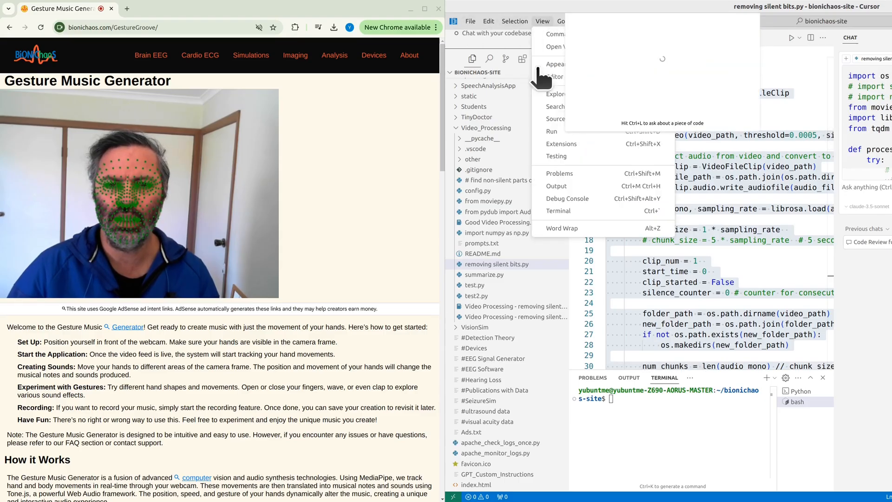
click(563, 77)
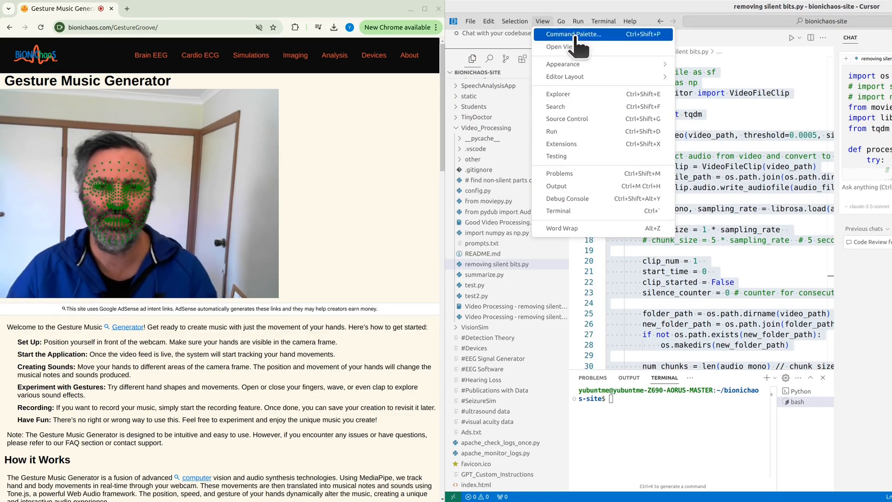
click(514, 21)
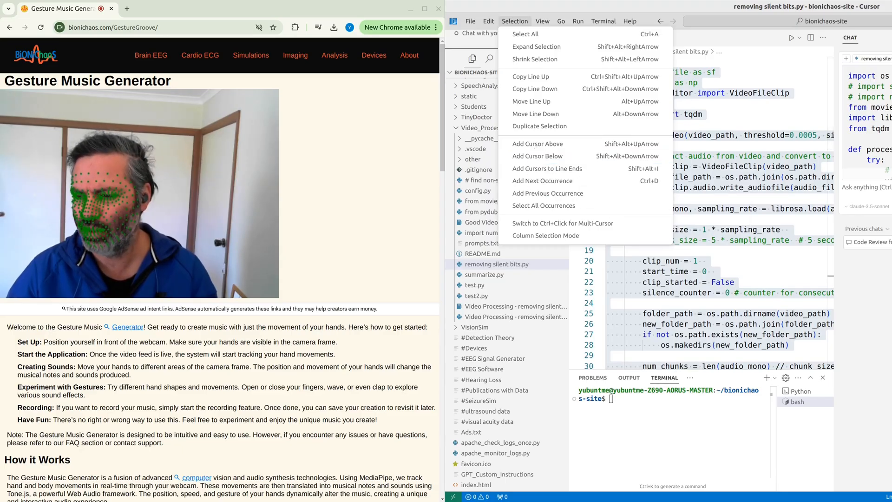
mouse_move(538, 143)
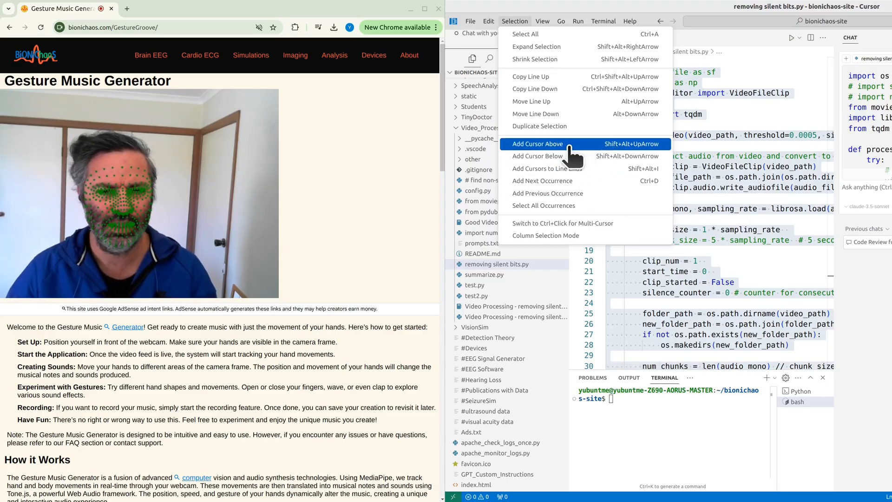
mouse_move(537, 156)
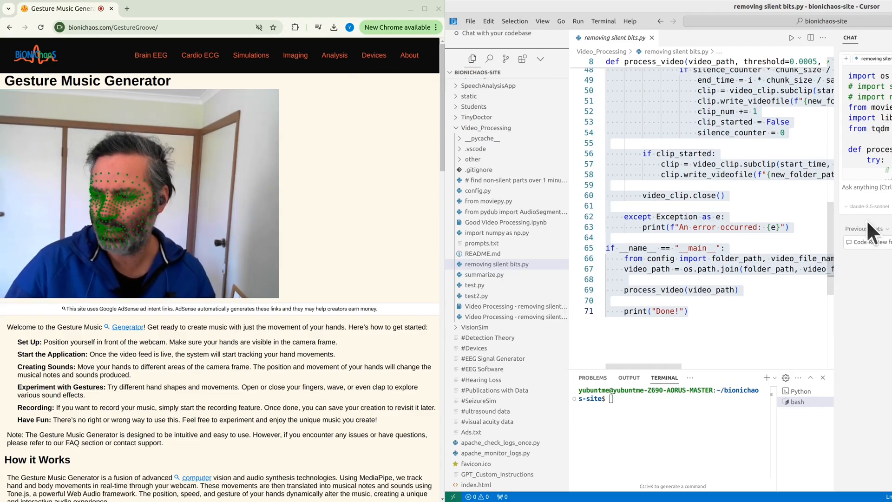
mouse_move(308, 193)
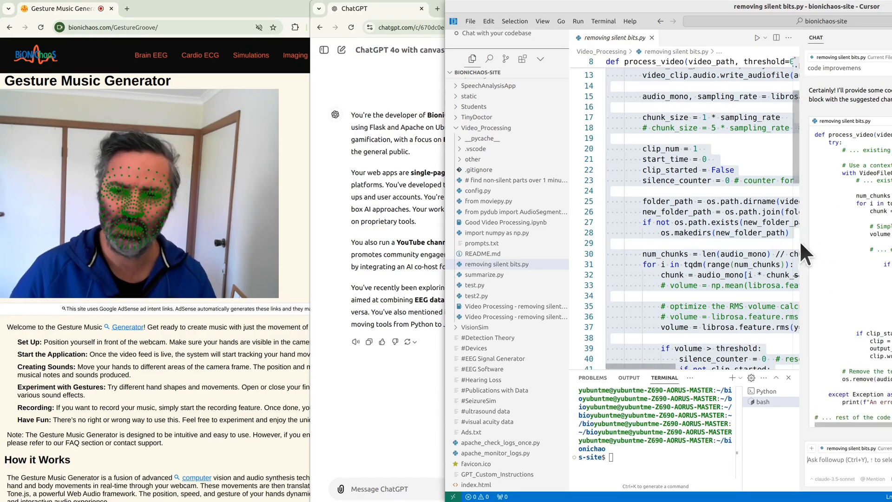
mouse_move(672, 13)
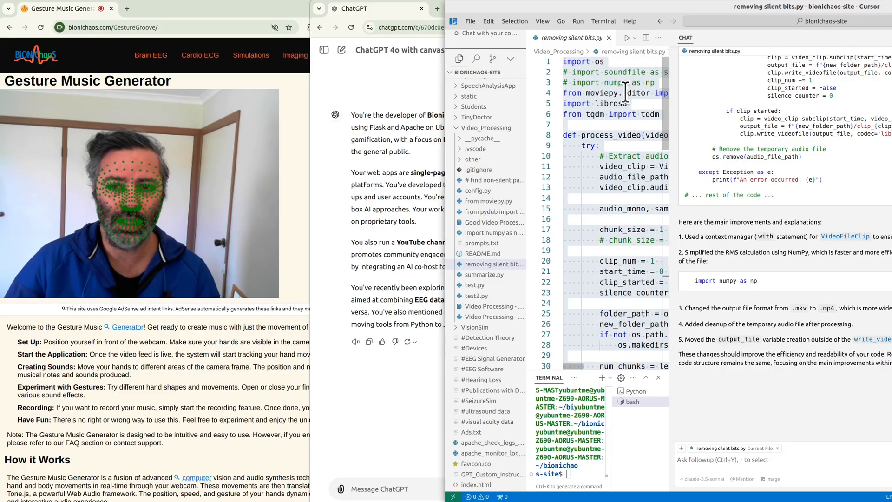
Scroll down through the AI's list of suggested improvements.
scroll(down, 3)
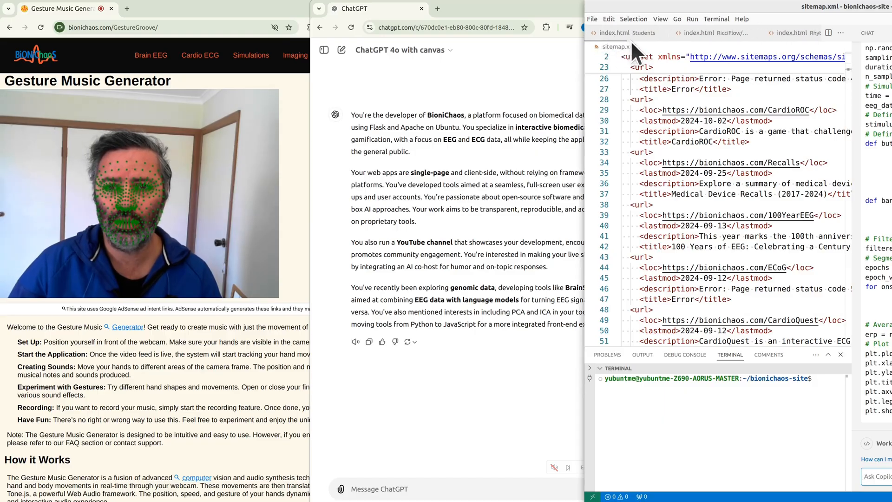
mouse_move(614, 32)
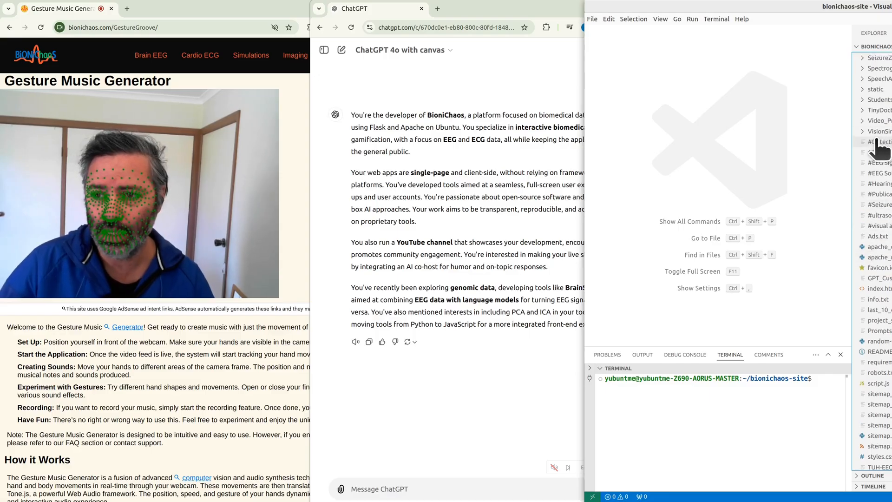
click(881, 119)
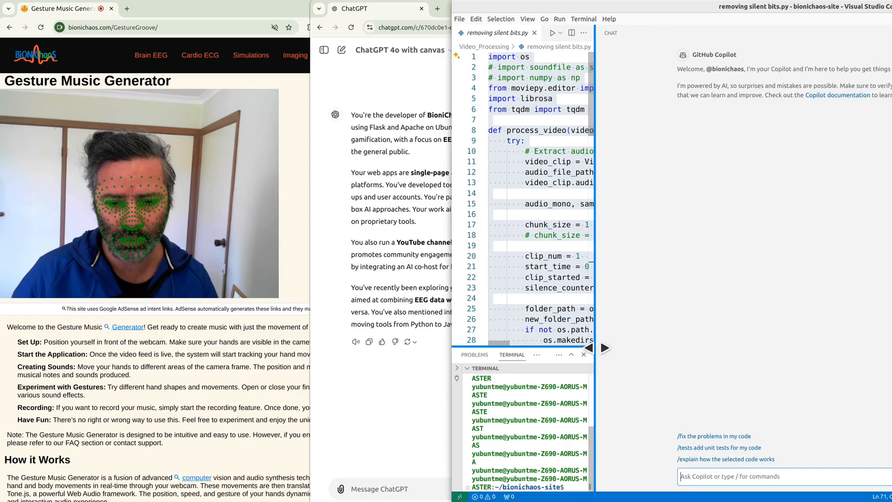
Drag the editor–Copilot Chat splitter right to widen the code area.
drag(594, 353, 631, 353)
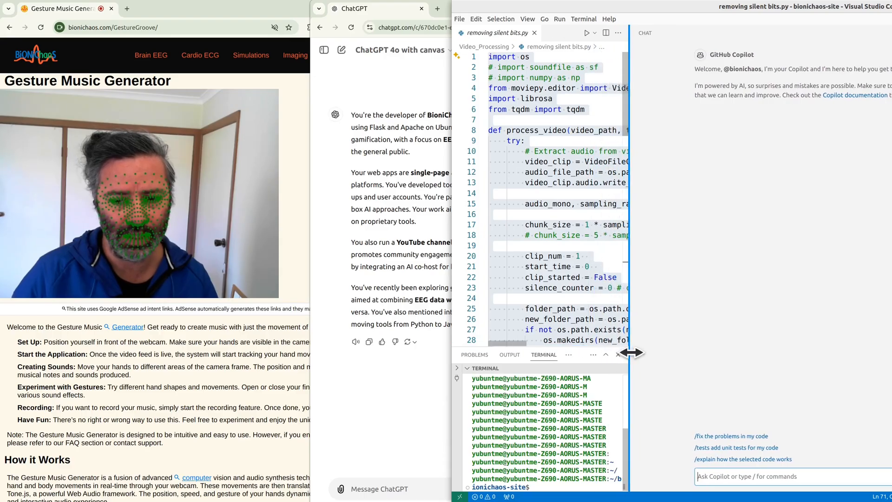